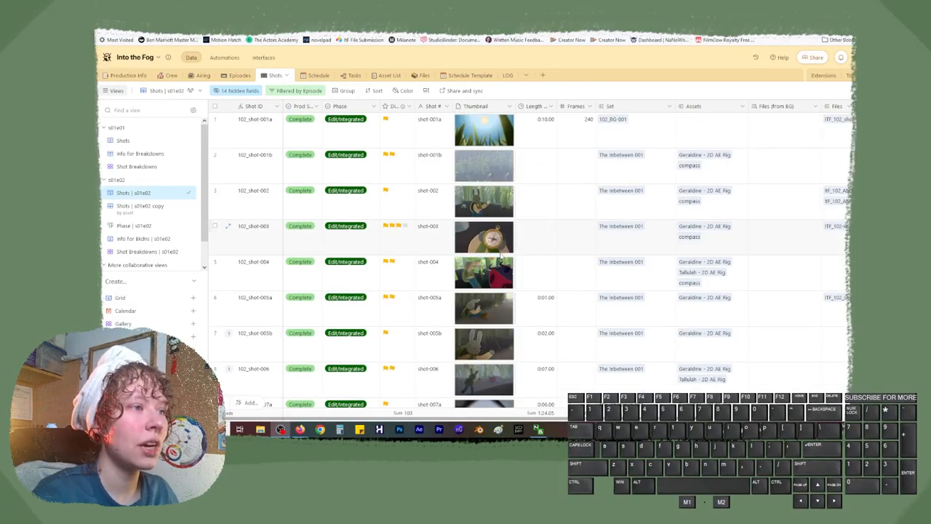
Scroll the s01e02 shot grid to the 102_shot-026 row and select it.
{"action": "scroll", "scroll_direction": "down", "scroll_amount": 3}
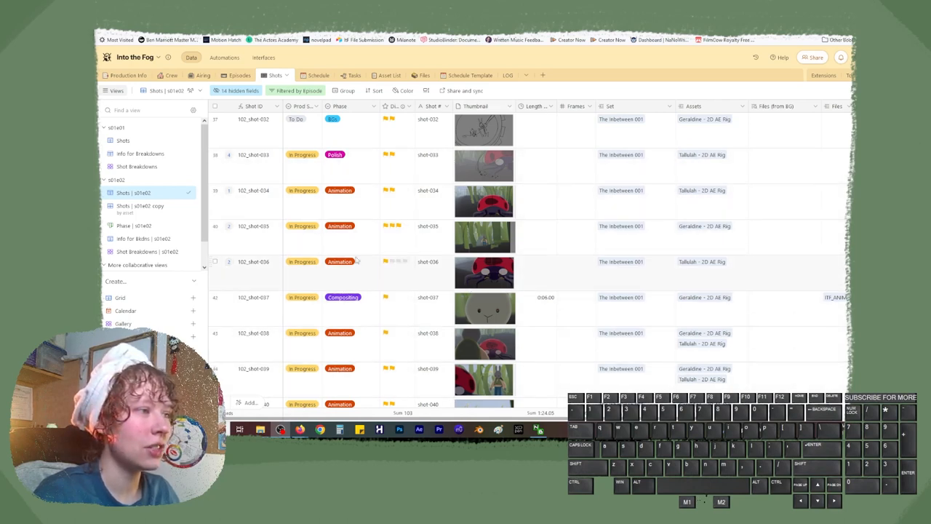
{"action": "scroll", "scroll_direction": "up", "scroll_amount": 3}
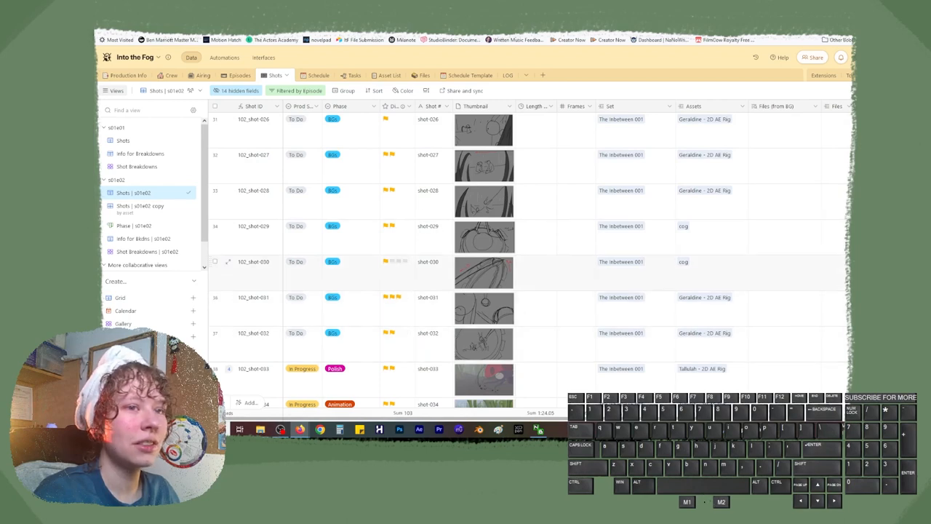
{"action": "scroll", "scroll_direction": "down", "scroll_amount": 3}
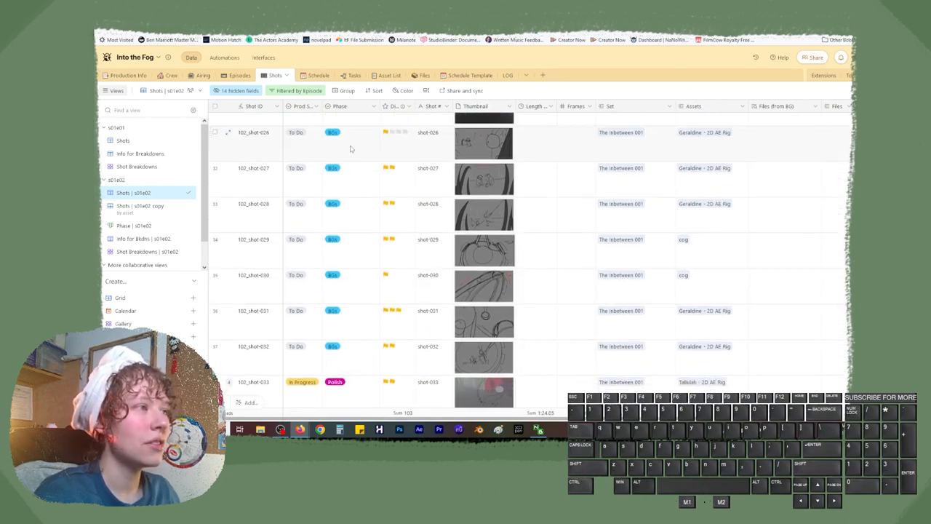
{"action": "left_click", "coordinate": [333, 132]}
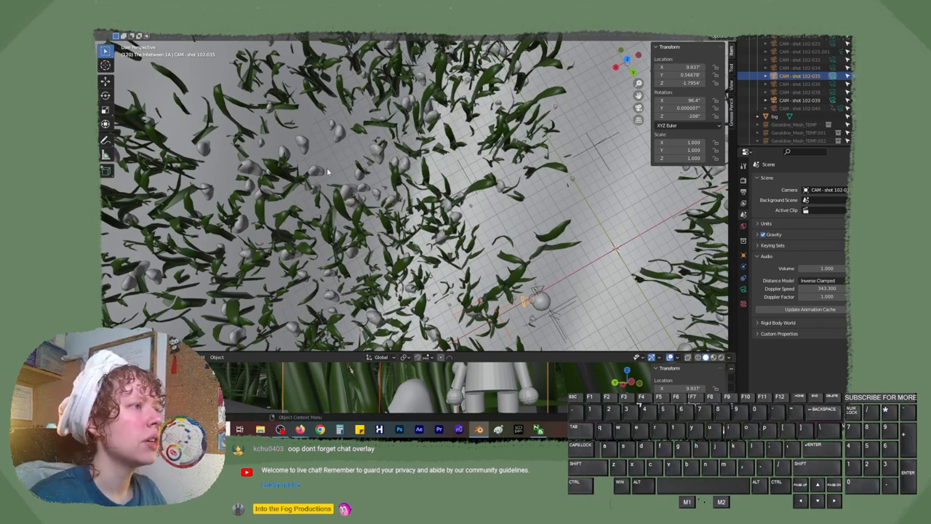
{"action": "mouse_move", "coordinate": [336, 187]}
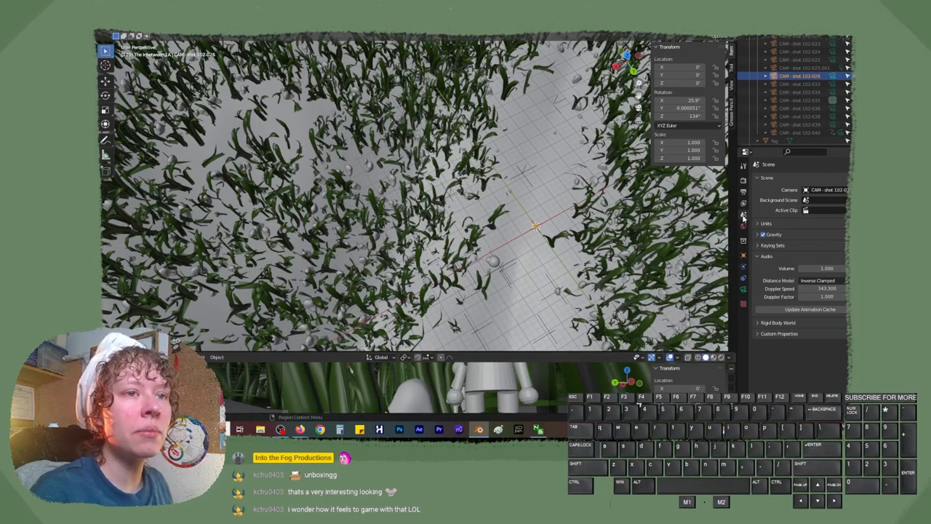
Adjust the new camera's rotation in the N-panel Transform fields to aim into the grass.
{"action": "left_click", "coordinate": [831, 190]}
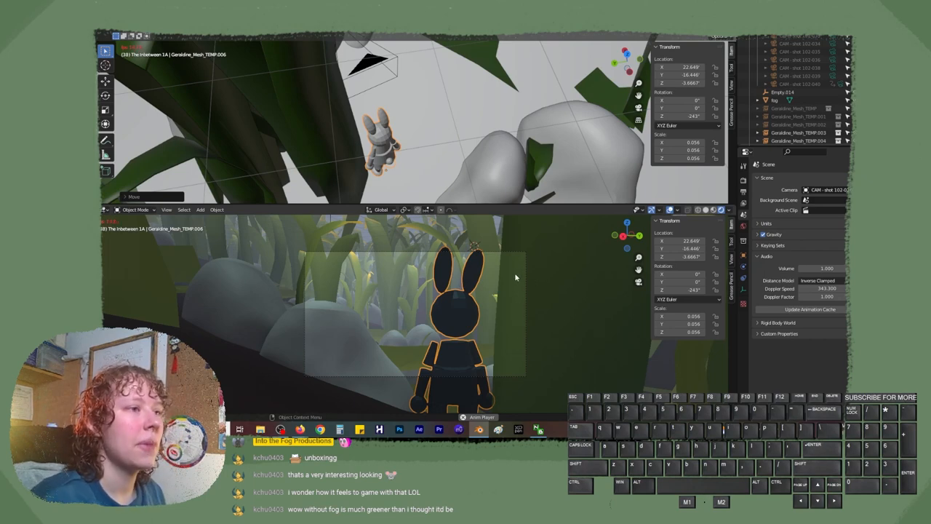
{"action": "mouse_move", "coordinate": [397, 328]}
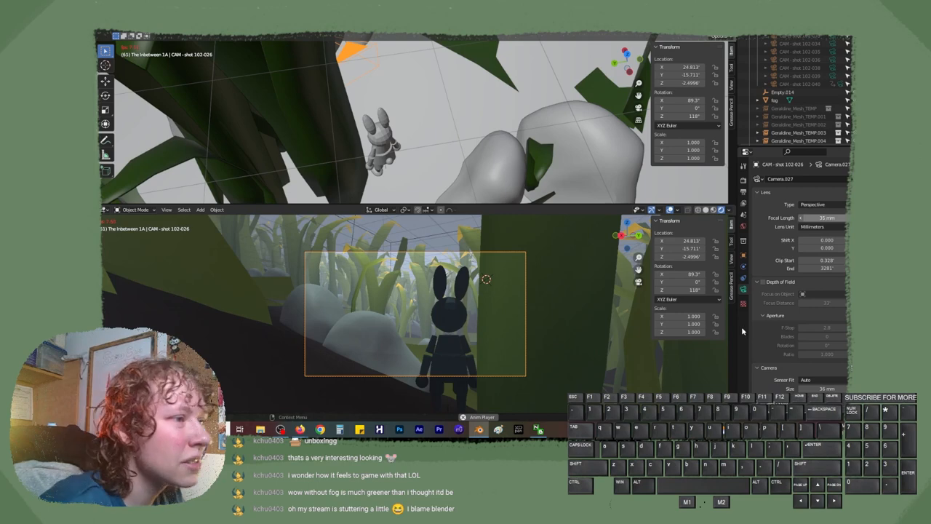
Give CAM - shot 102-026 a 35 mm focal length in its camera properties.
{"action": "left_click", "coordinate": [788, 92]}
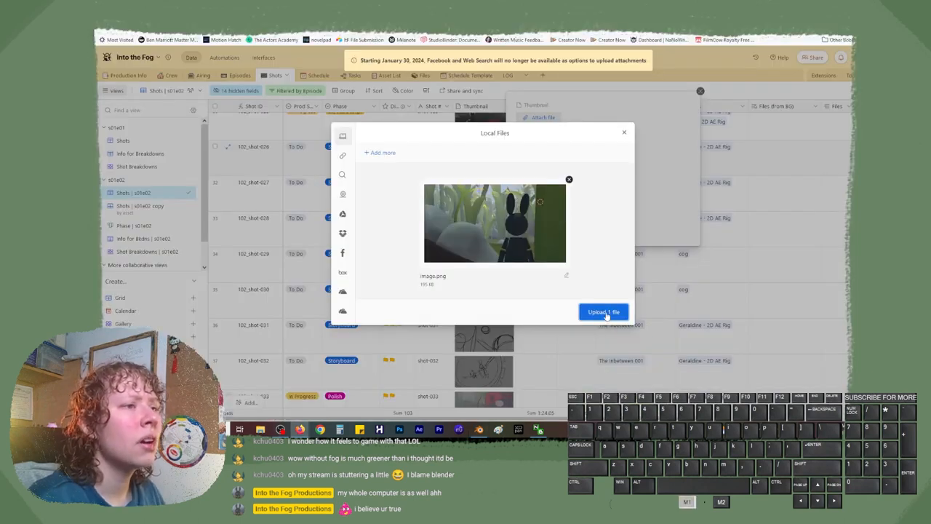
Attach image.png as the 102_shot-026 thumbnail via Upload 1 file.
{"action": "left_click", "coordinate": [603, 312]}
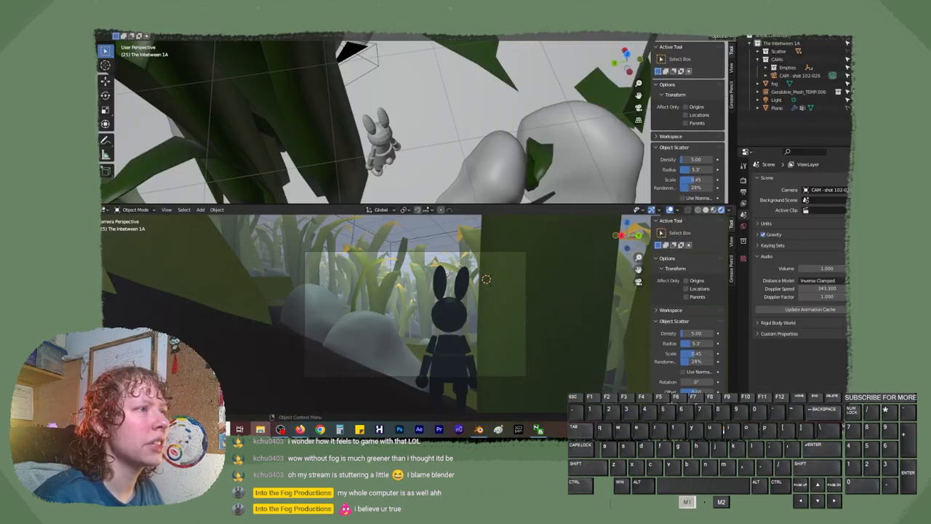
Select CAM - shot 102-026 in the Outliner and show its 35 mm lens settings.
{"action": "left_click", "coordinate": [138, 33]}
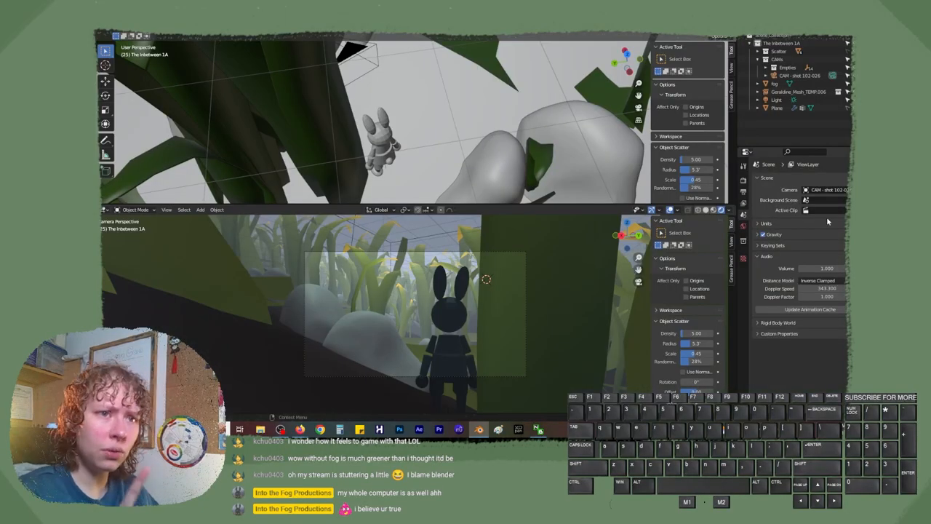
{"action": "left_click", "coordinate": [797, 75]}
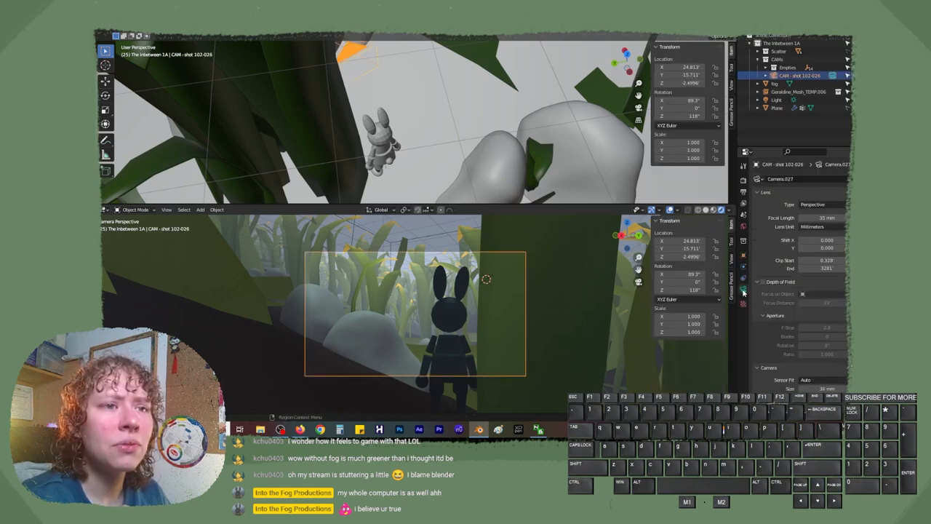